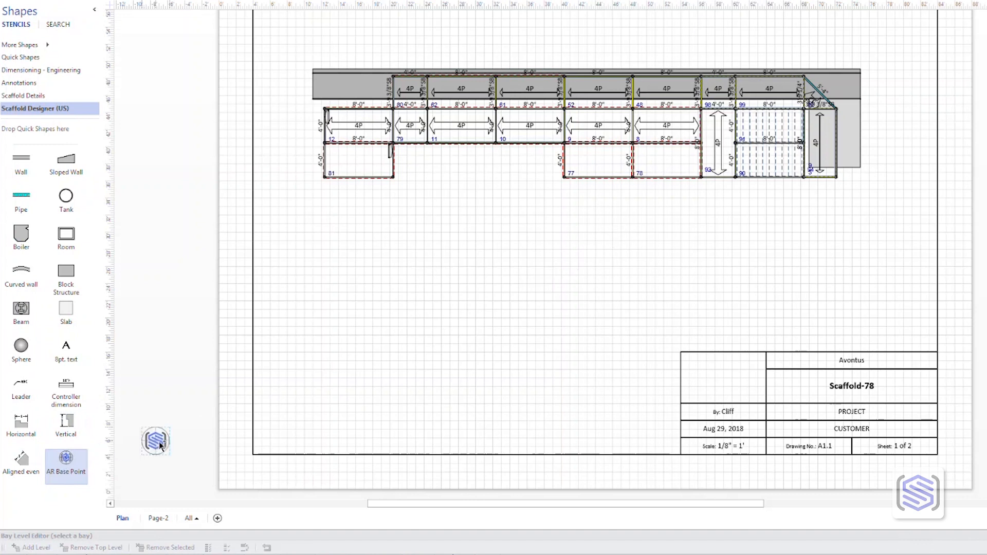
- Place the AR Base Point from the Scaffold Designer (US) stencil at the drawing border's bottom-left corner
{"action": "left_click_drag", "start_coordinate": [155, 439], "coordinate": [252, 456]}
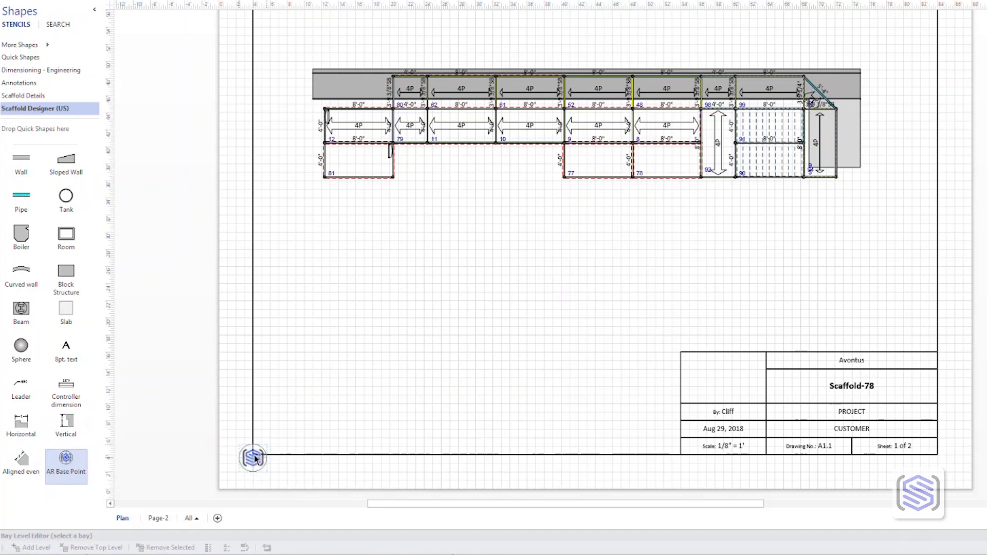
{"action": "left_click", "coordinate": [253, 455]}
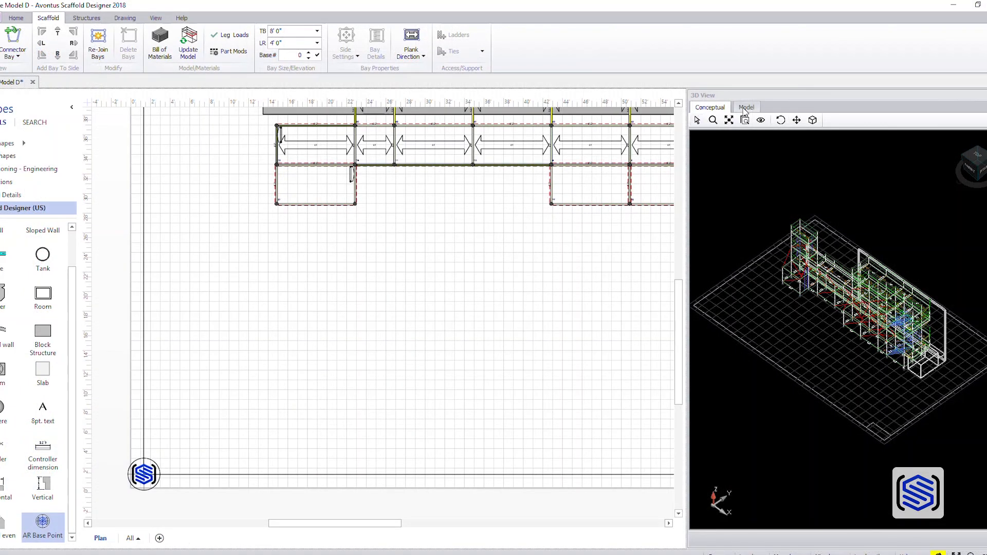
- Switch the 3D View from Conceptual to the rendered Model view
{"action": "left_click", "coordinate": [747, 107]}
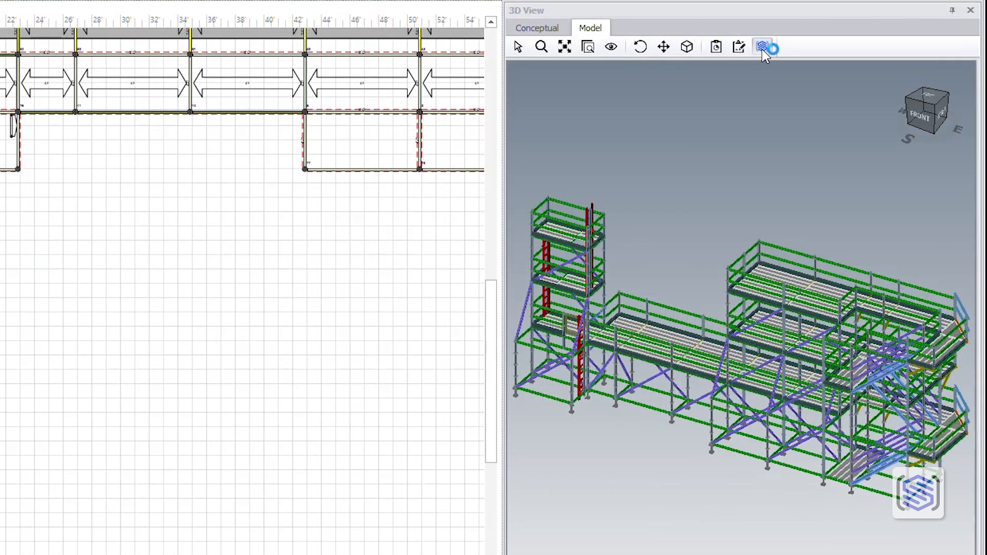
{"action": "mouse_move", "coordinate": [762, 47]}
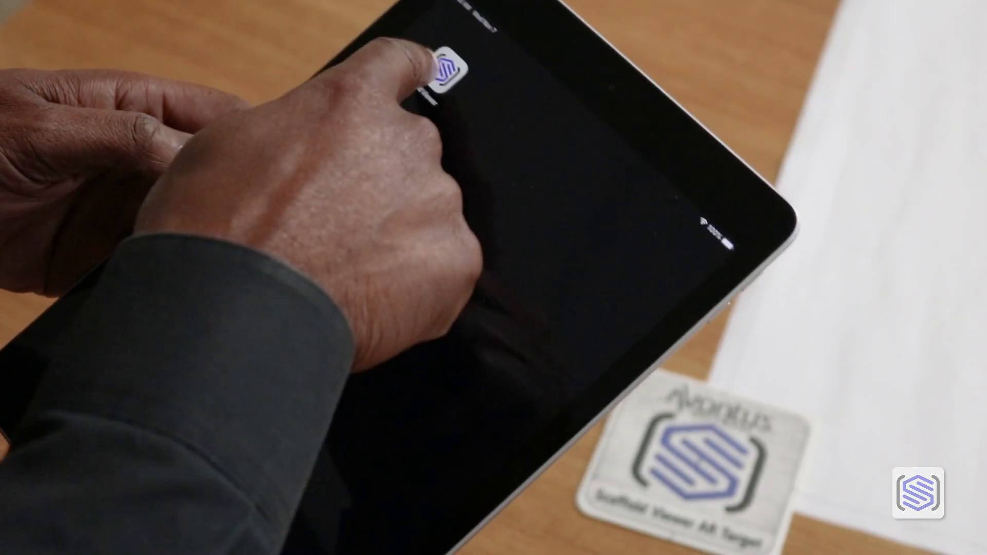
- Launch Scaffold Viewer on the tablet and choose AR for the parking garage project
{"action": "left_click", "coordinate": [441, 66]}
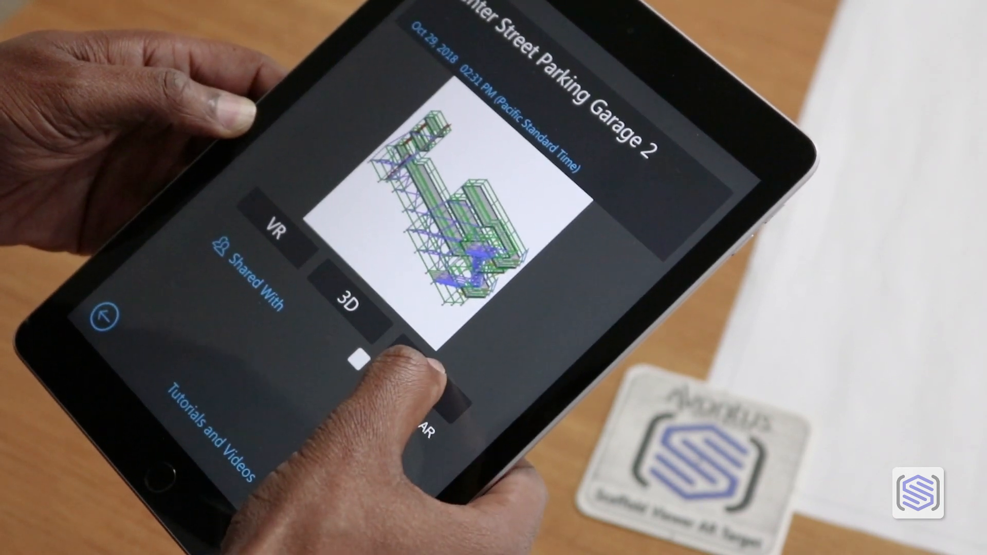
{"action": "left_click", "coordinate": [424, 415]}
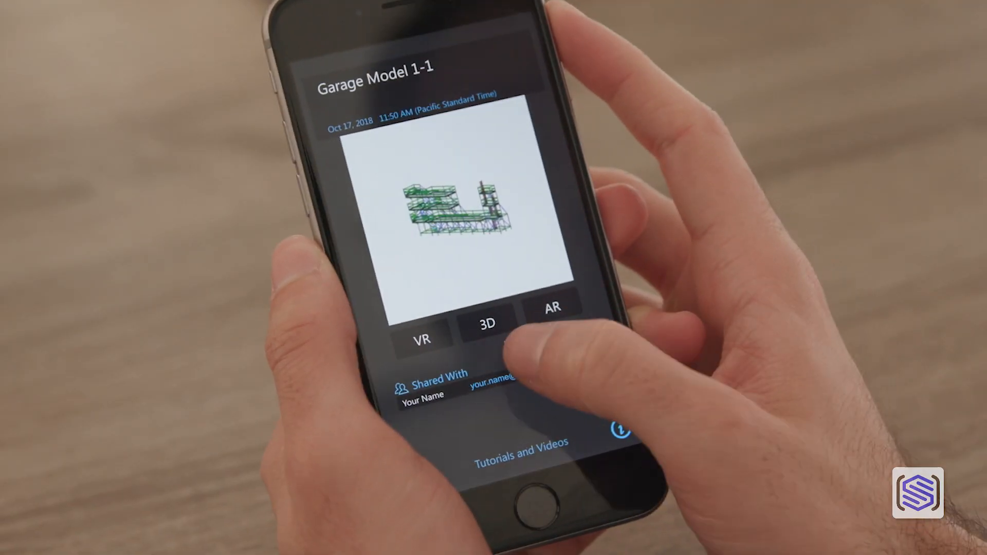
- Start AR viewing of Garage Model 1-1 so the model downloads and builds on the phone
{"action": "left_click", "coordinate": [550, 309]}
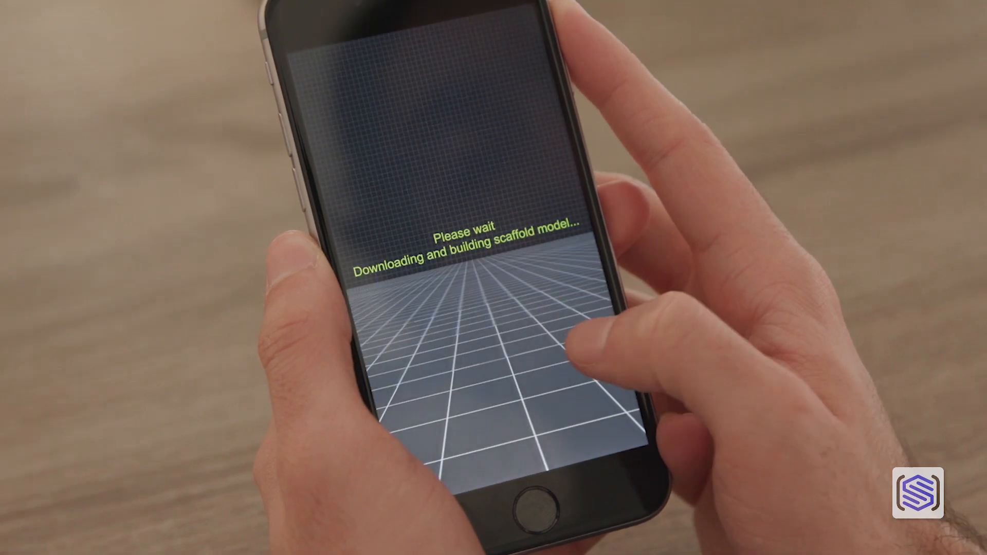